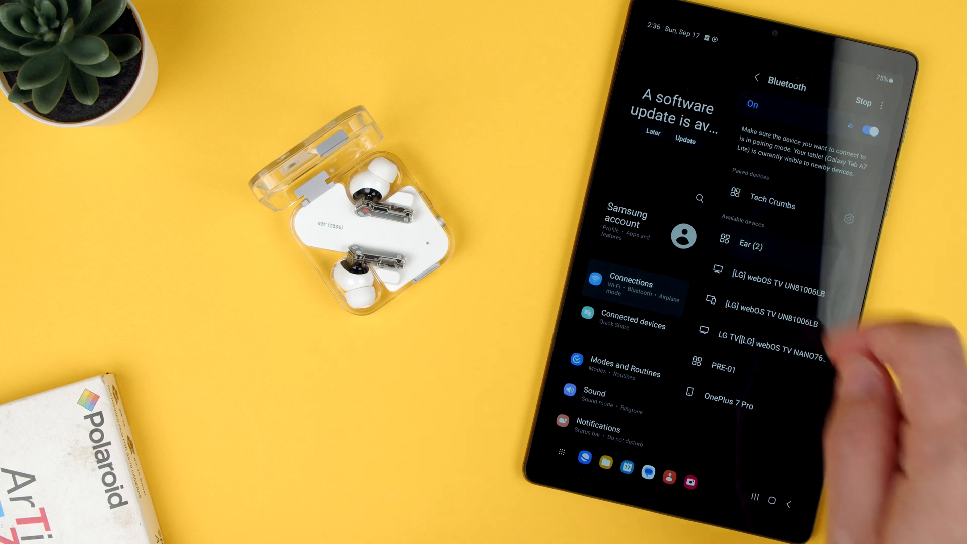
Step: Select Ear (2) under Available devices to request pairing
click(750, 244)
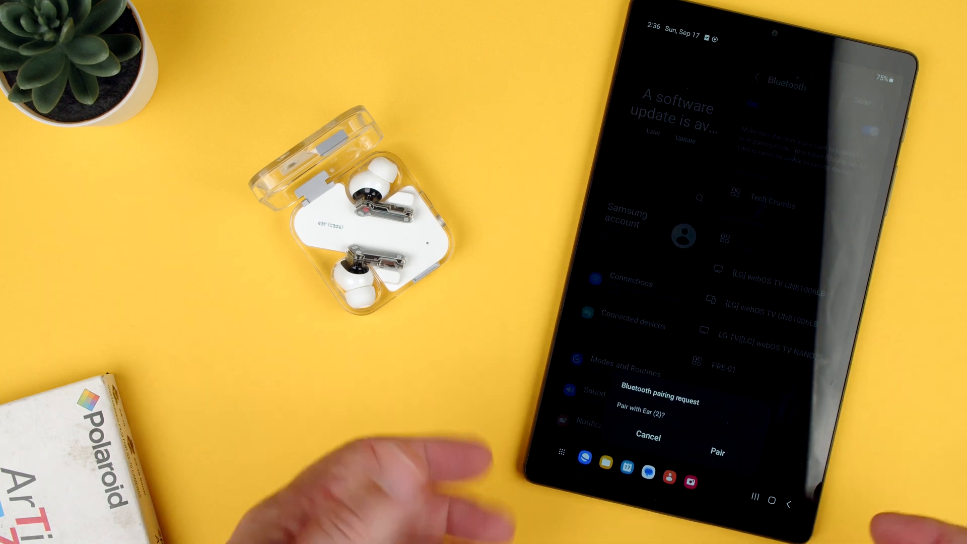